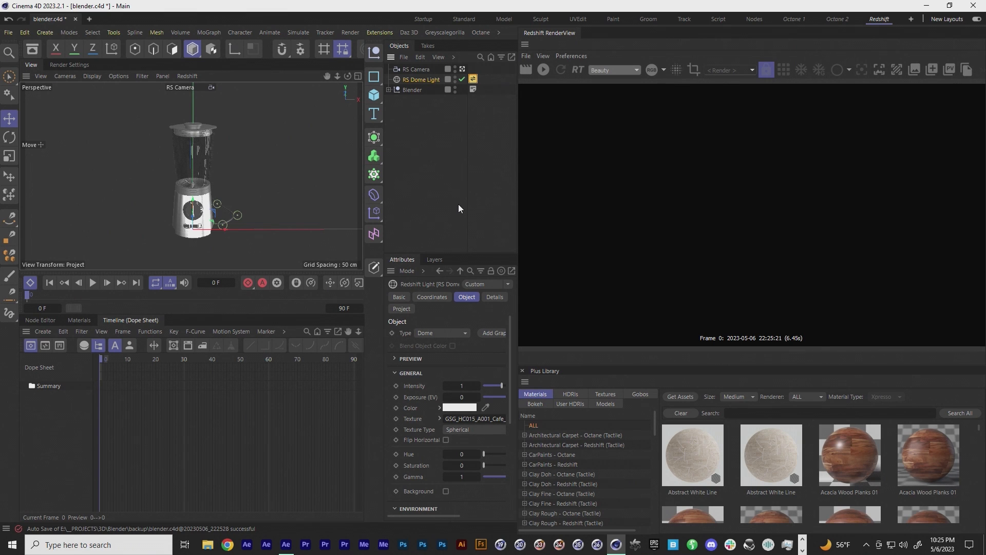
mouse_move(432, 163)
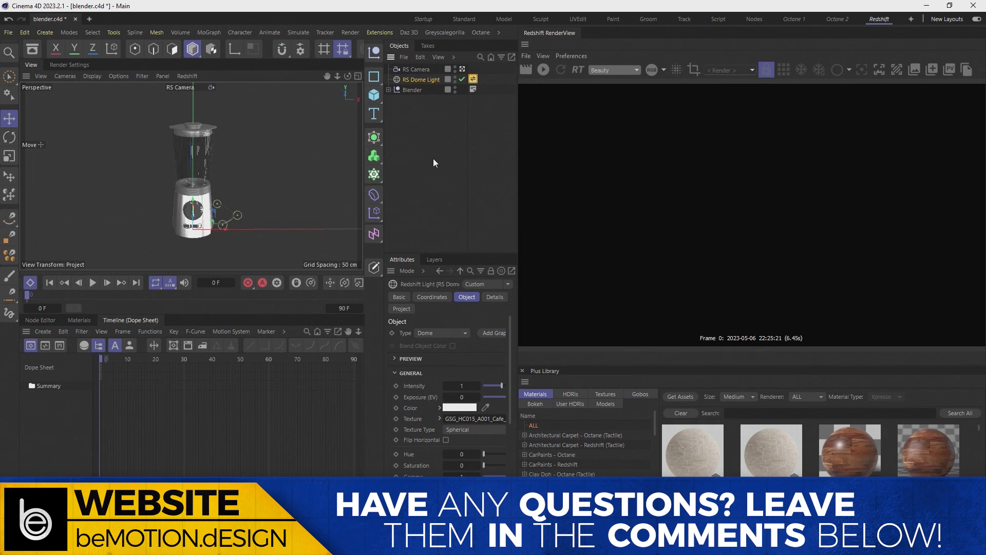
mouse_move(432, 161)
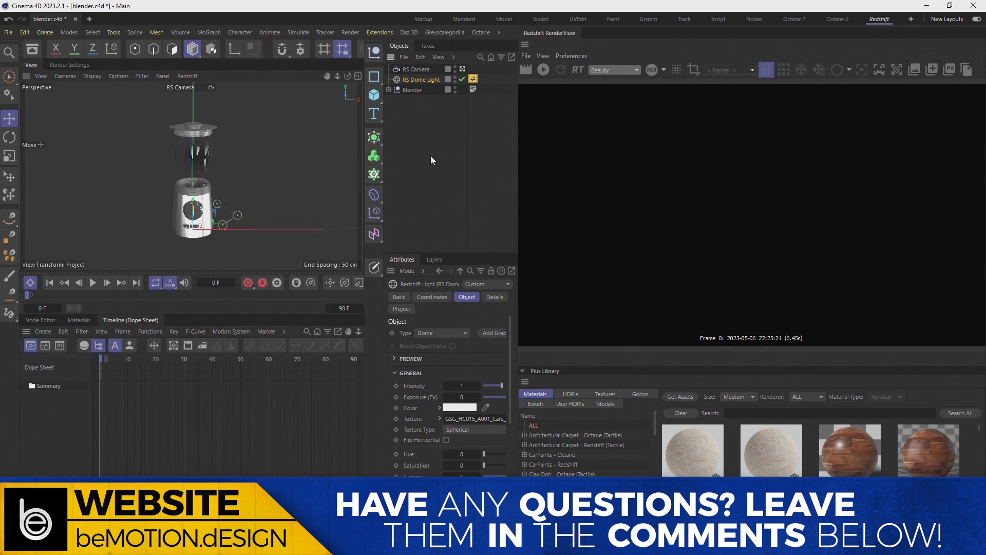
mouse_move(434, 174)
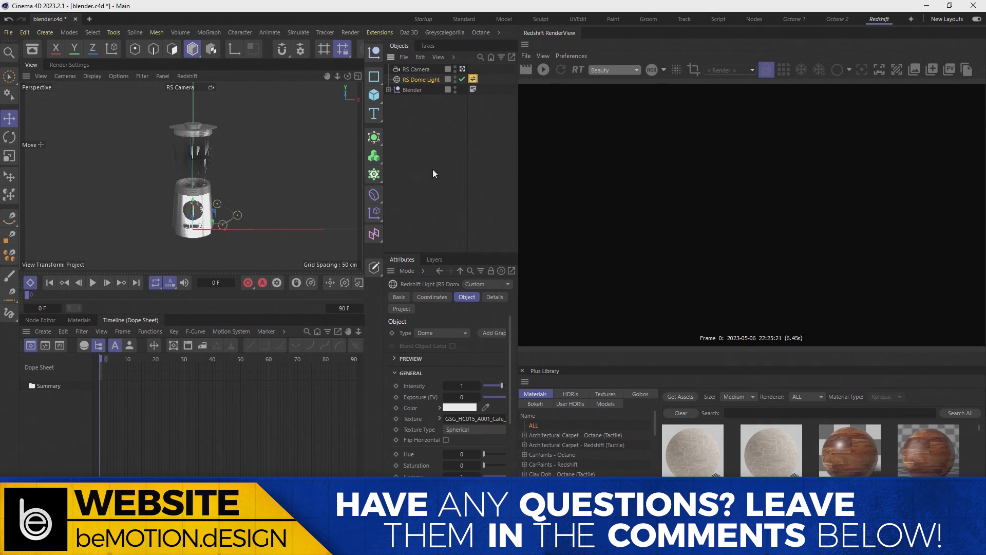
mouse_move(485, 155)
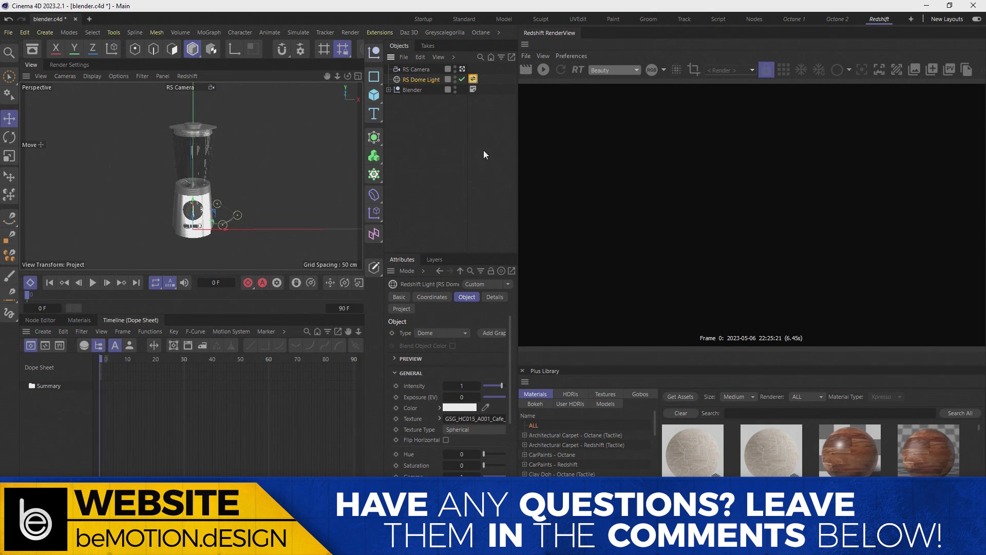
mouse_move(420, 81)
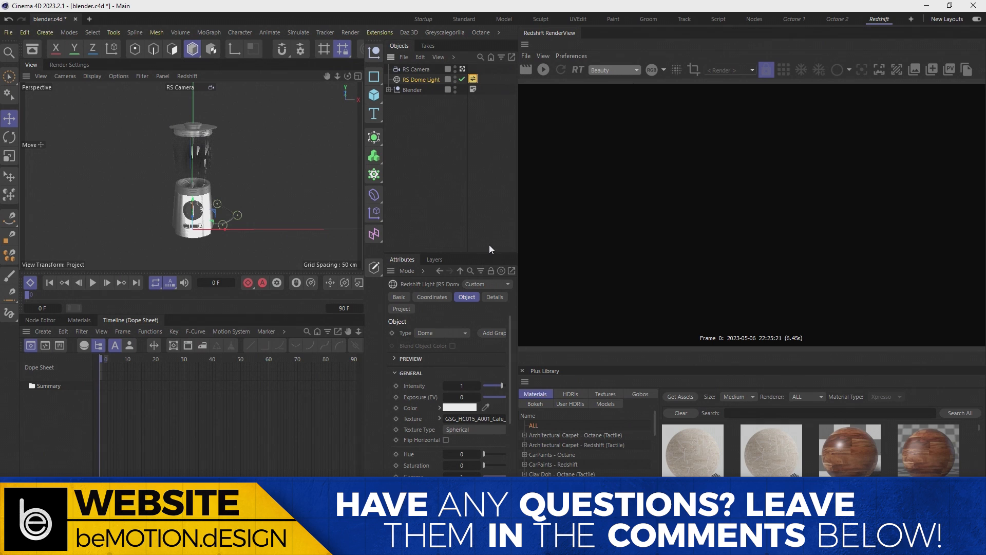
mouse_move(421, 130)
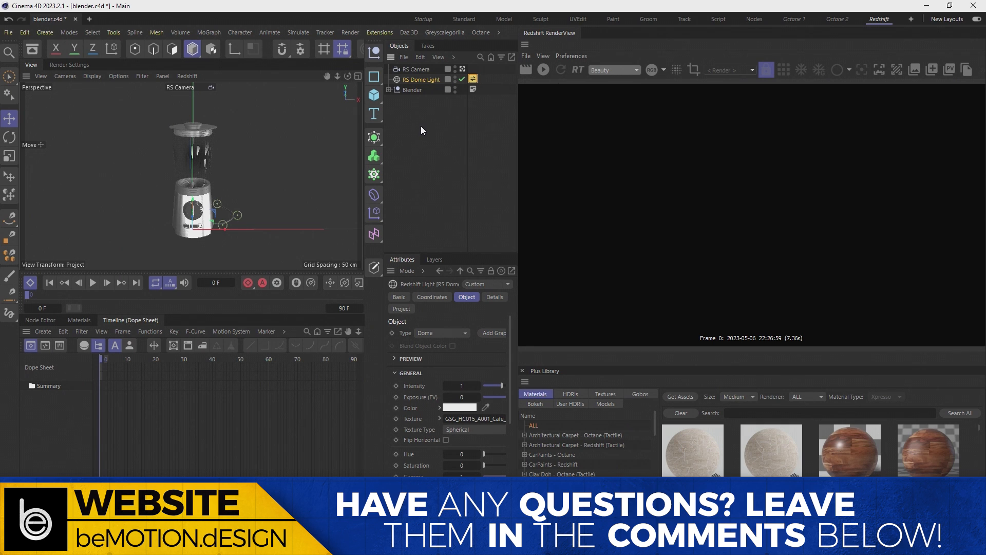
Start the Redshift IPR render of the blender model under the dome light
left_click(542, 70)
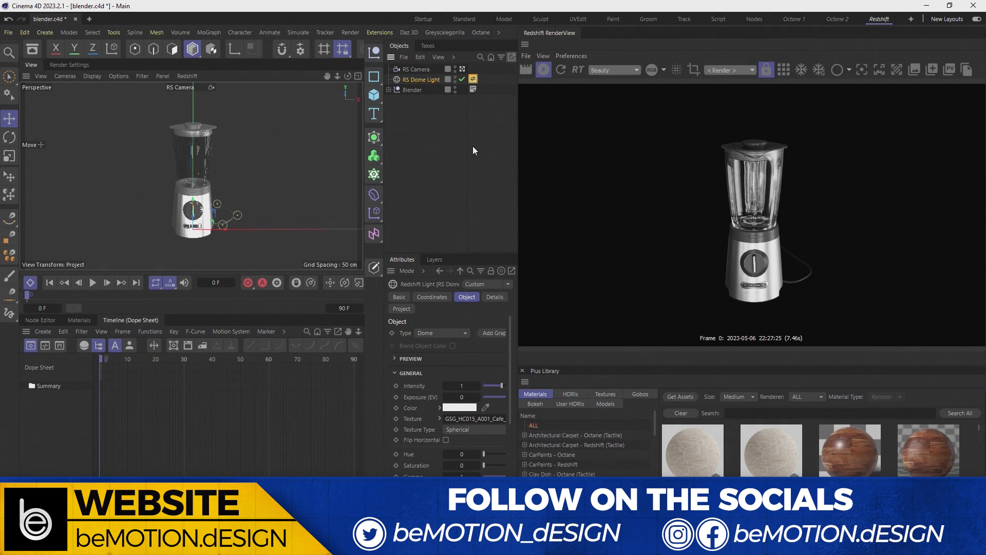
mouse_move(439, 207)
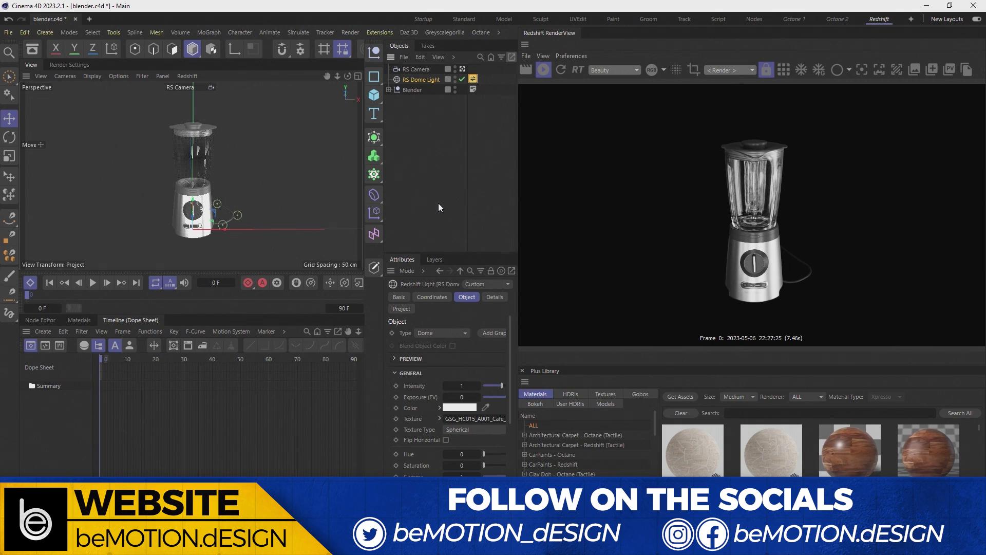
mouse_move(484, 86)
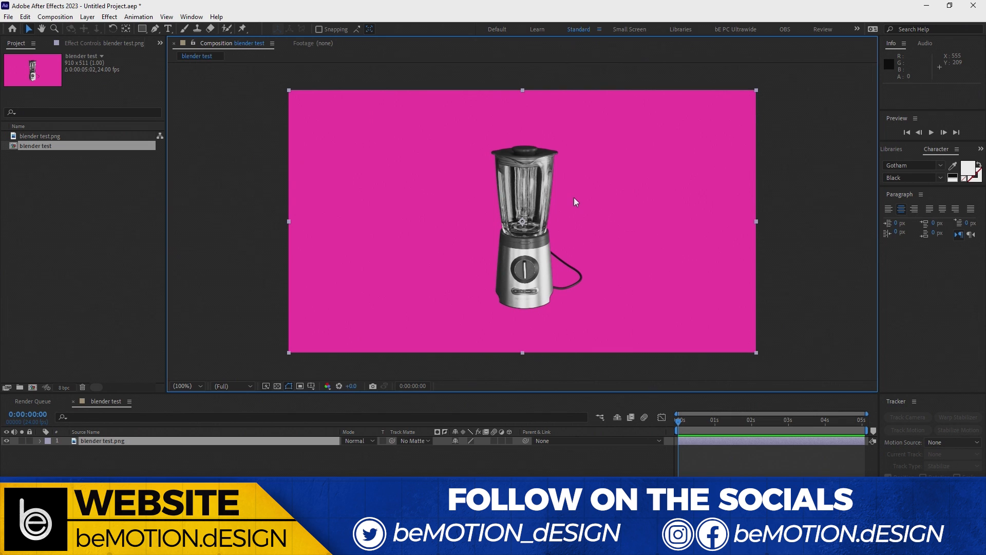
Show the blender render over the transparency grid instead of the pink background
left_click(275, 386)
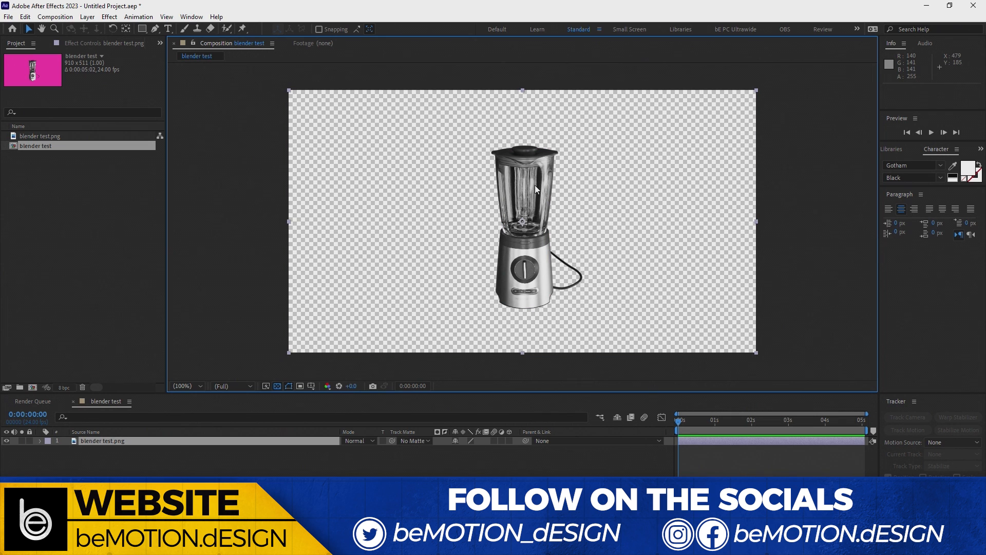
mouse_move(503, 192)
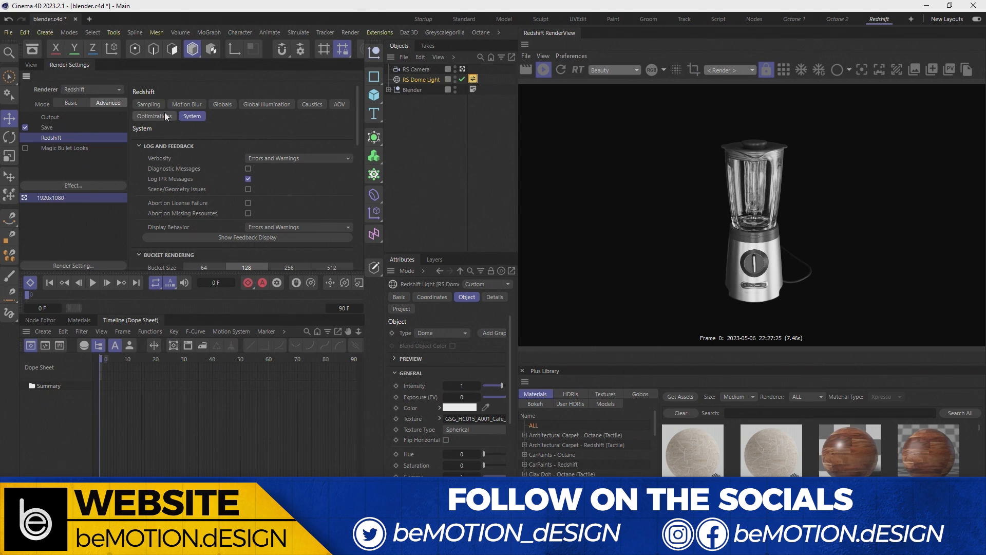
Enable Refraction Affects Alpha Channel under Legacy in the Redshift System settings
left_click(192, 116)
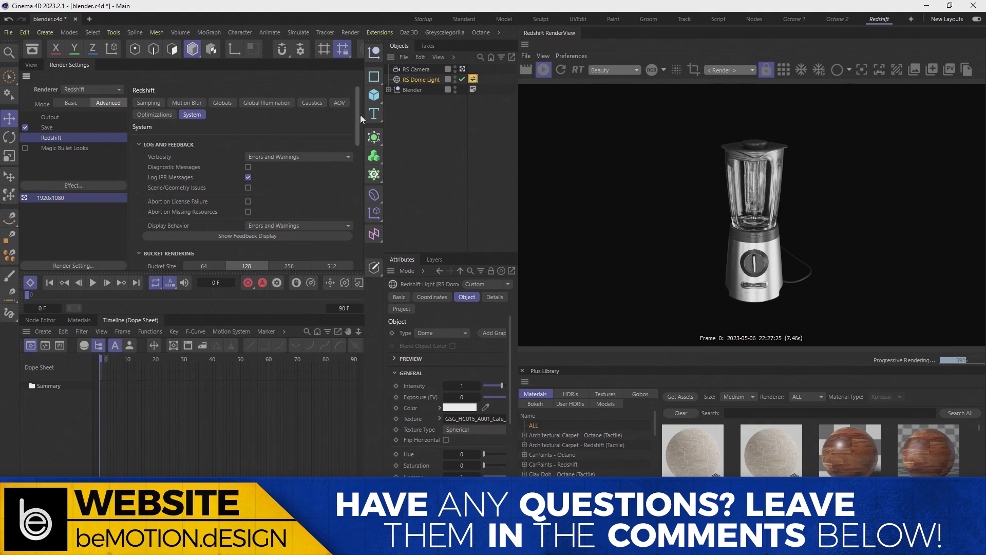
scroll("down", 3)
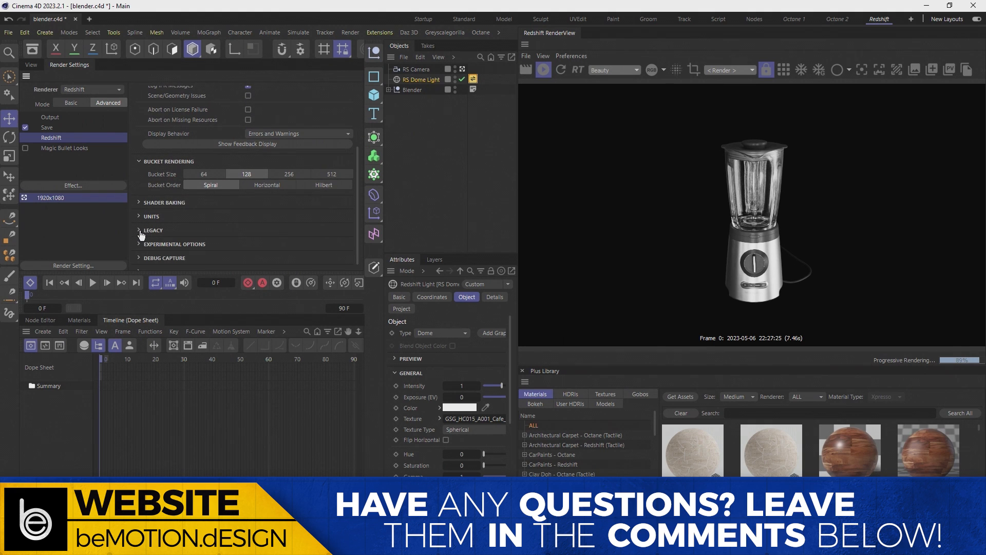
left_click(139, 230)
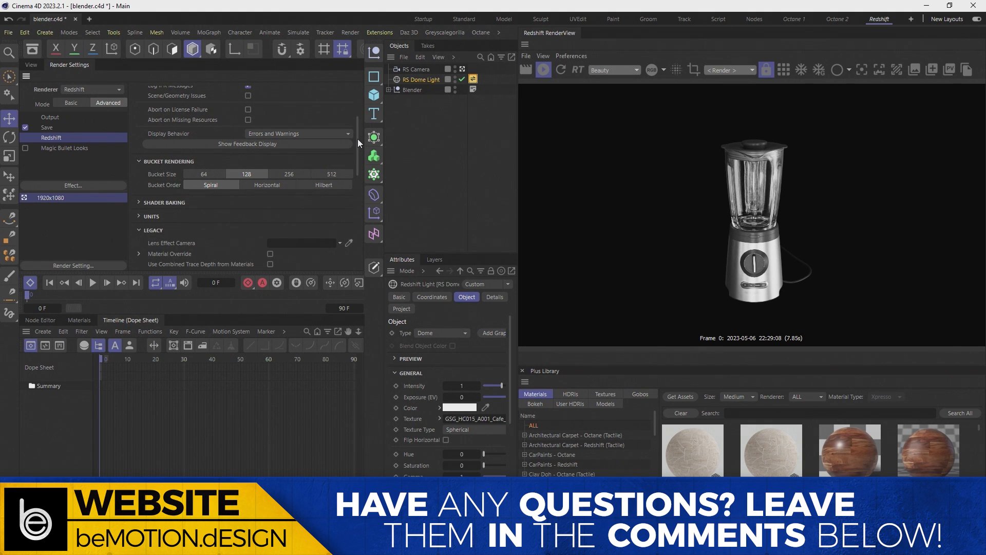
scroll("down", 3)
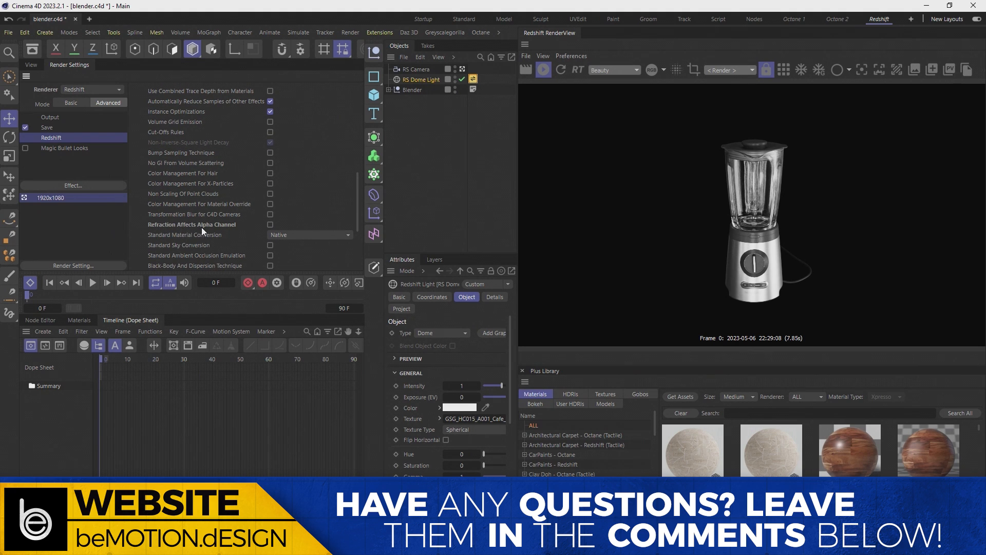
left_click(270, 224)
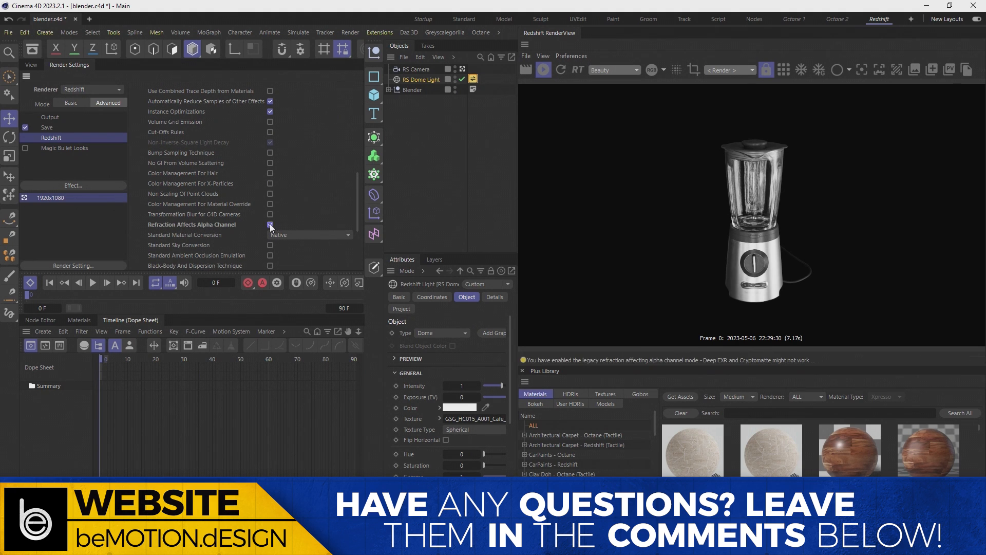
Compare the alpha channel with refraction alpha off and on, leave it on, and save the image
left_click(270, 224)
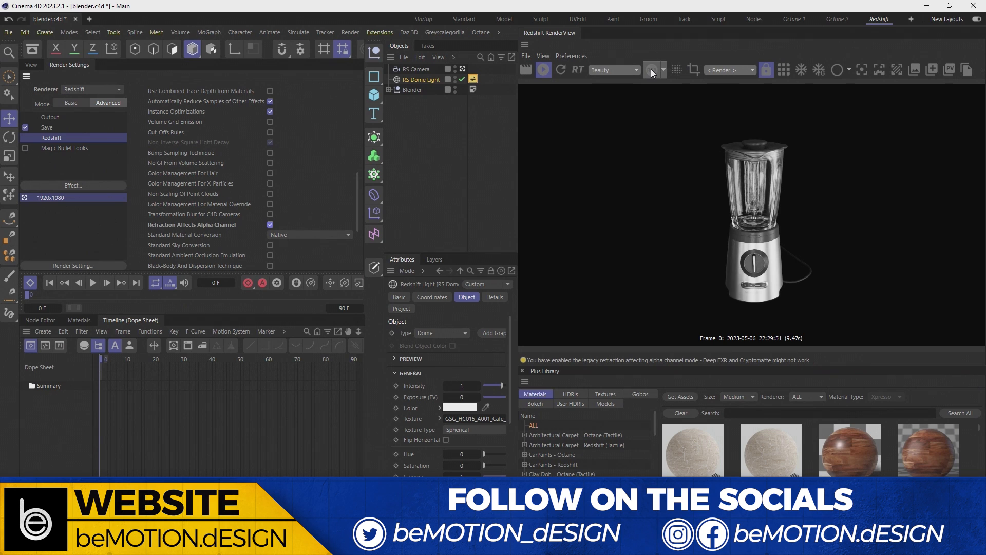
left_click(651, 69)
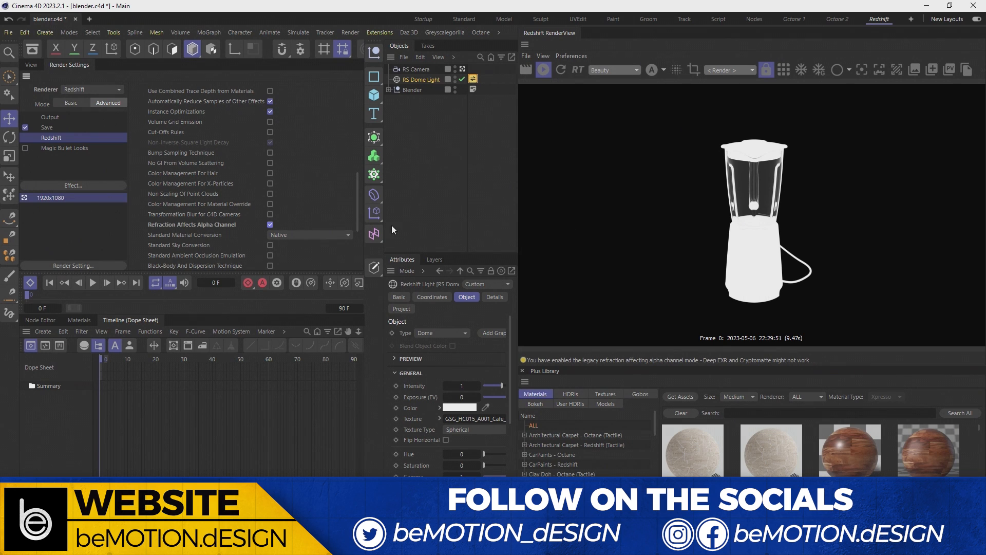
left_click(270, 225)
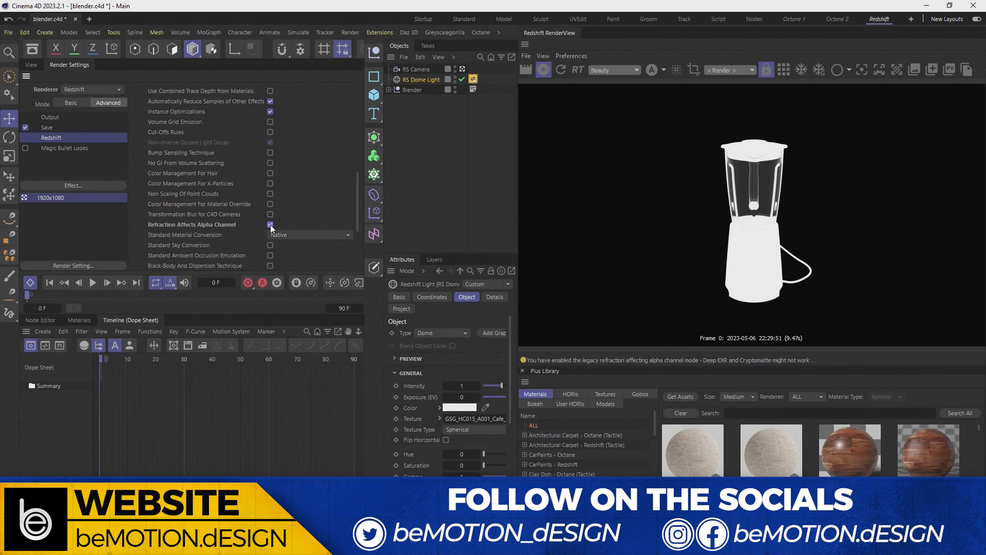
left_click(271, 226)
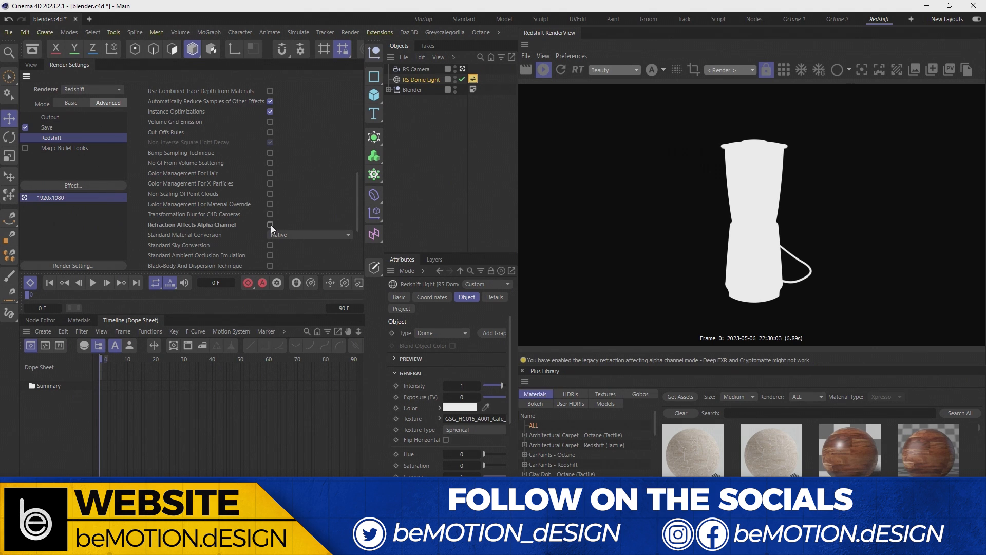
left_click(269, 224)
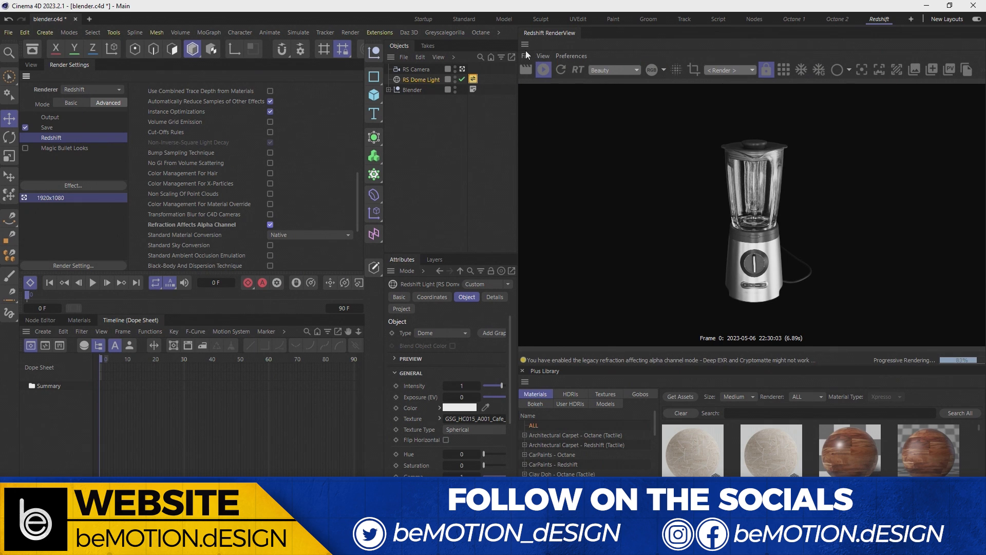
left_click(526, 70)
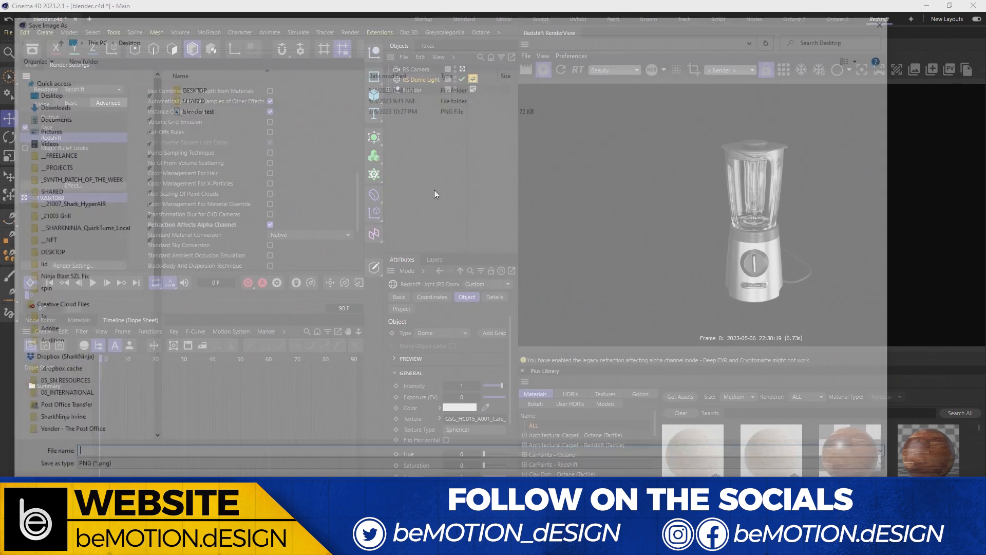